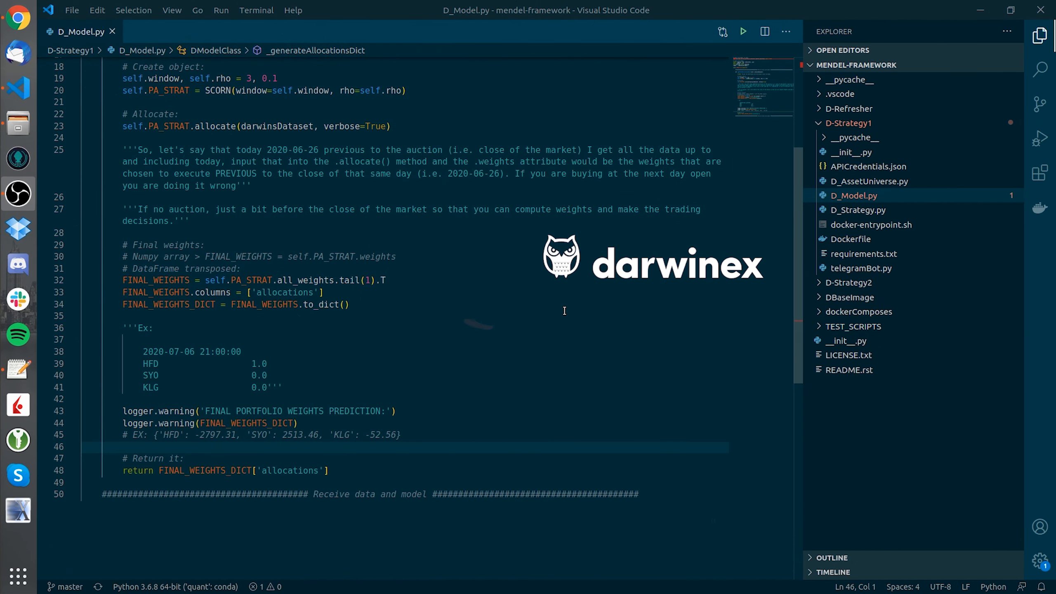
double_click(377, 256)
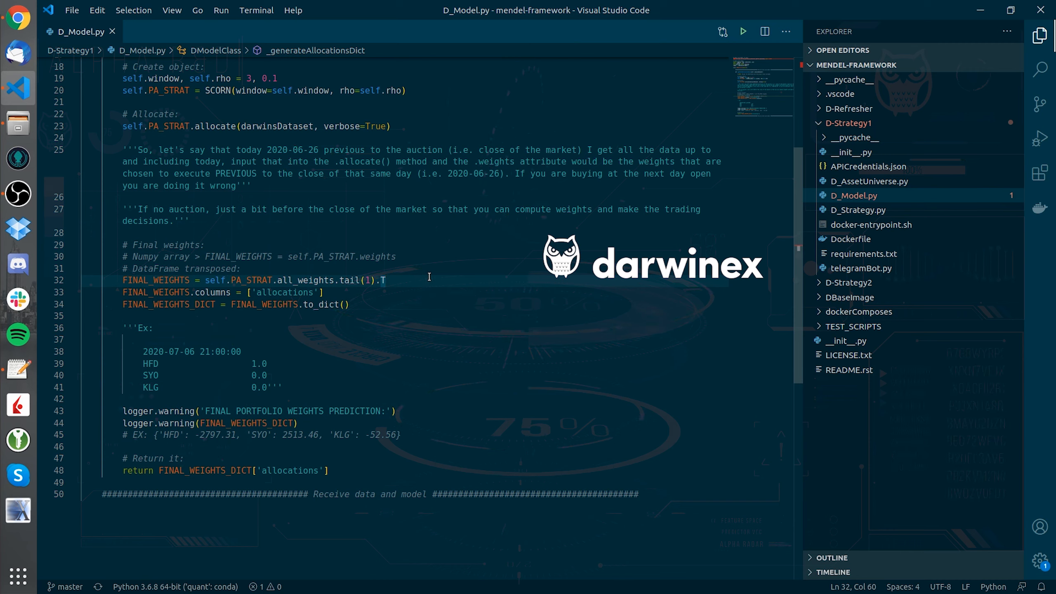
double_click(288, 293)
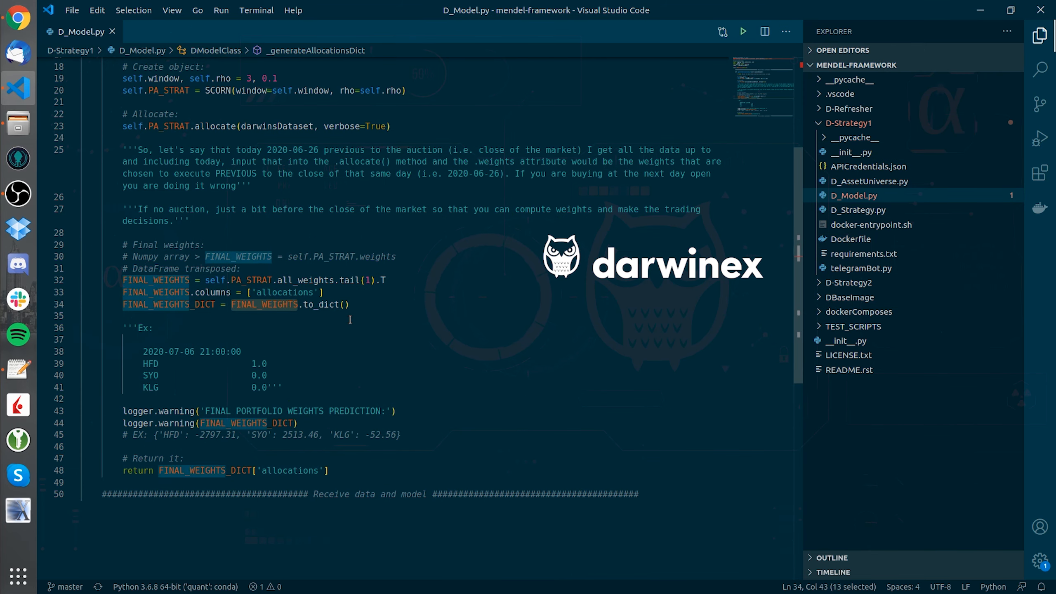
left_click(382, 330)
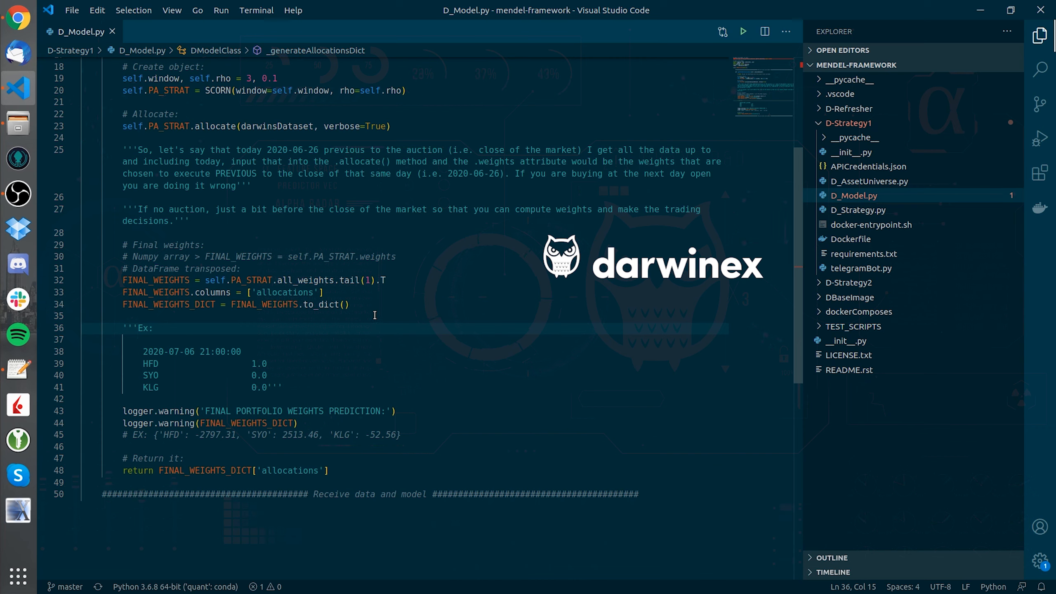
mouse_move(371, 386)
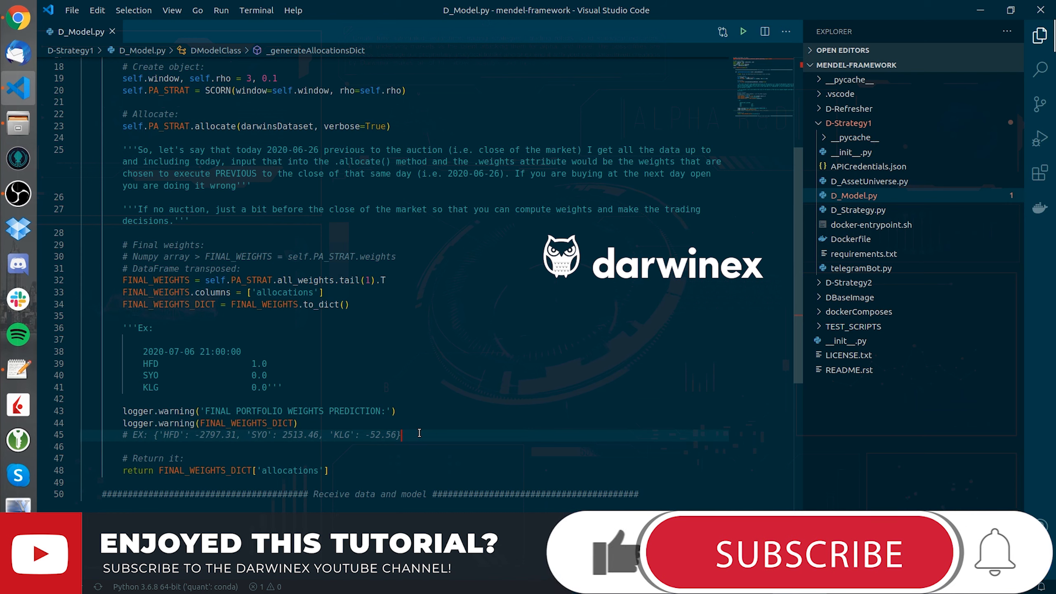
left_click(800, 551)
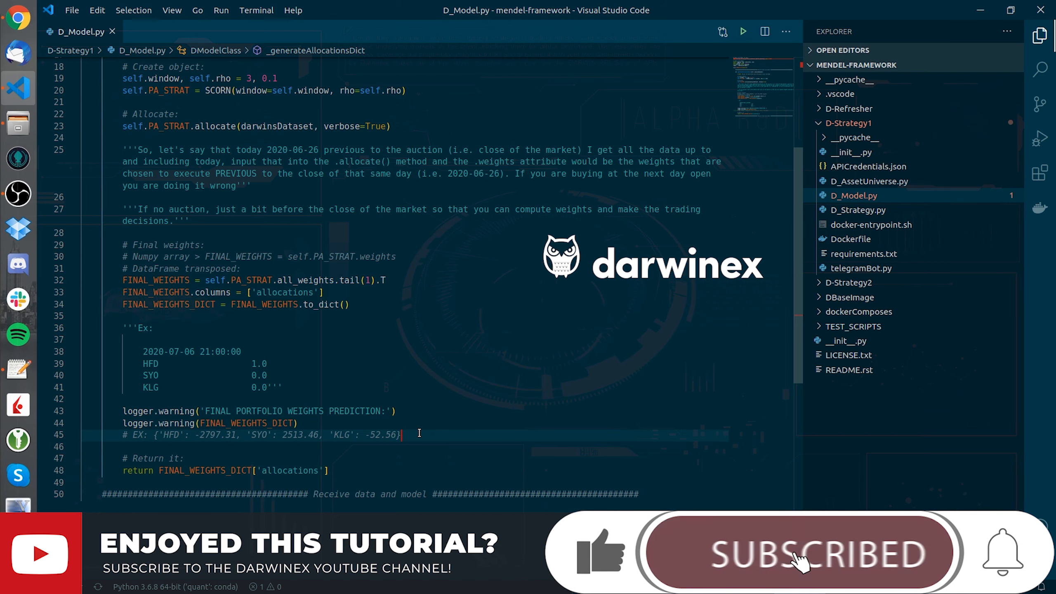